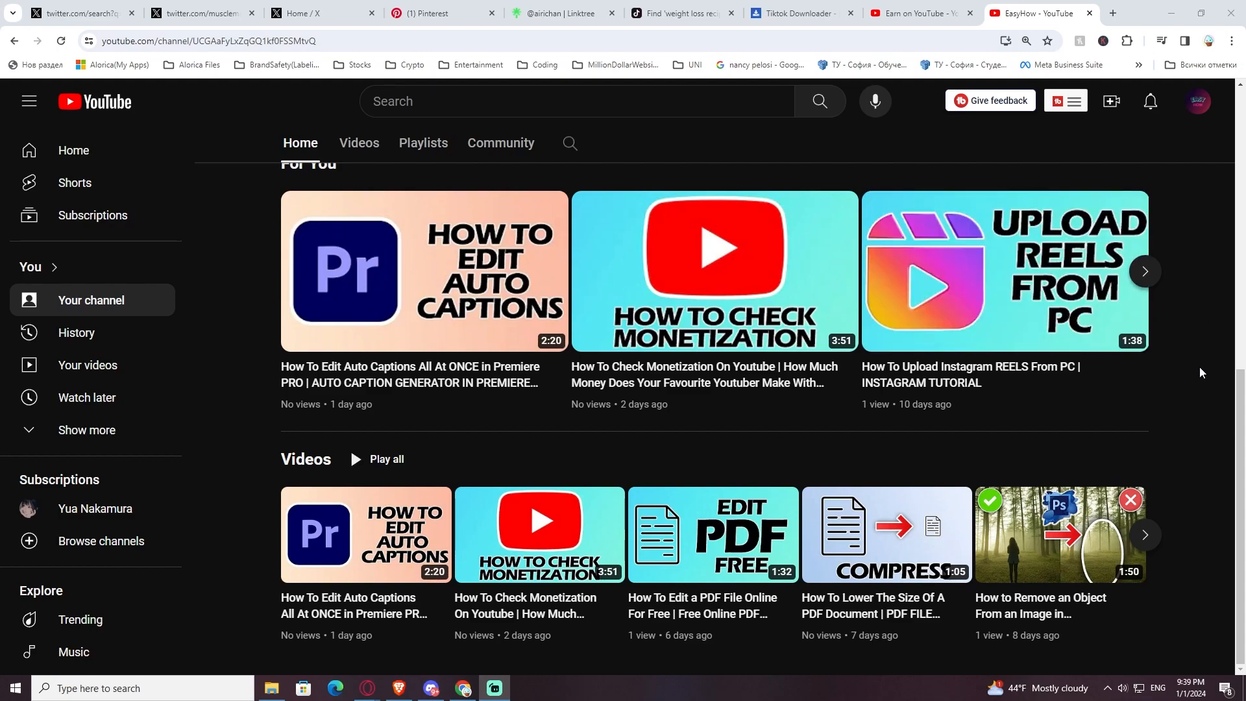
mouse_move(1224, 348)
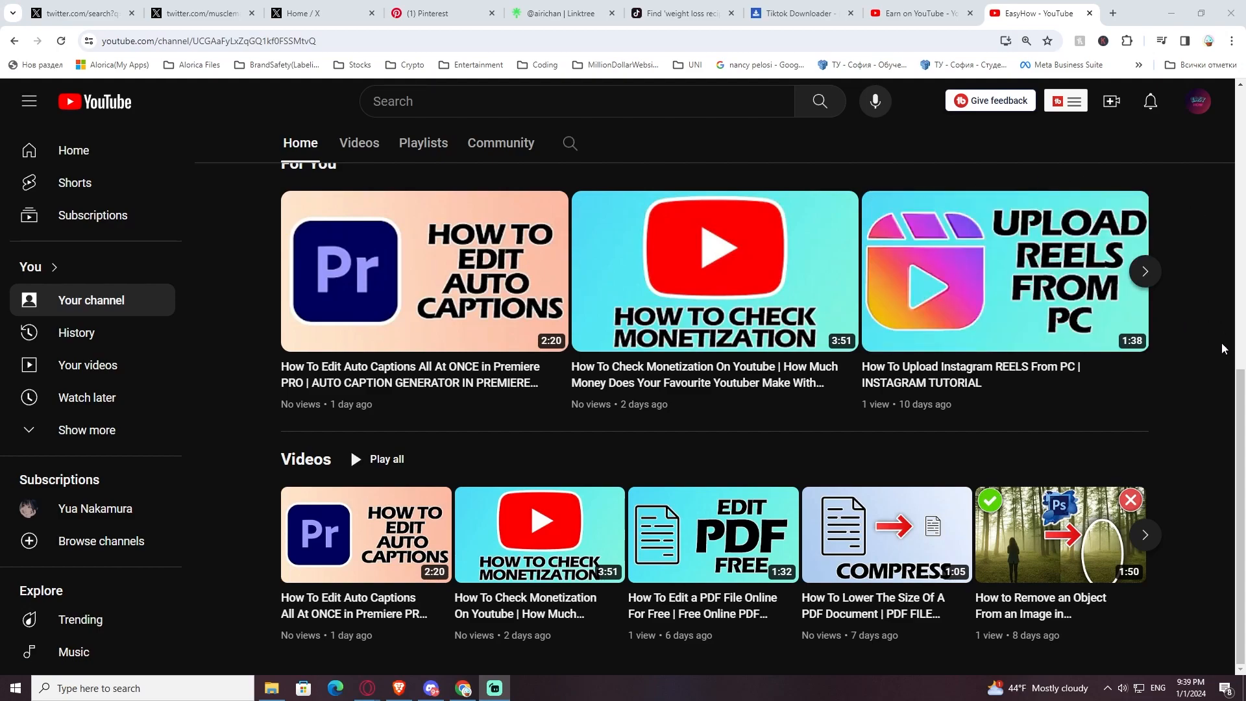
mouse_move(1167, 414)
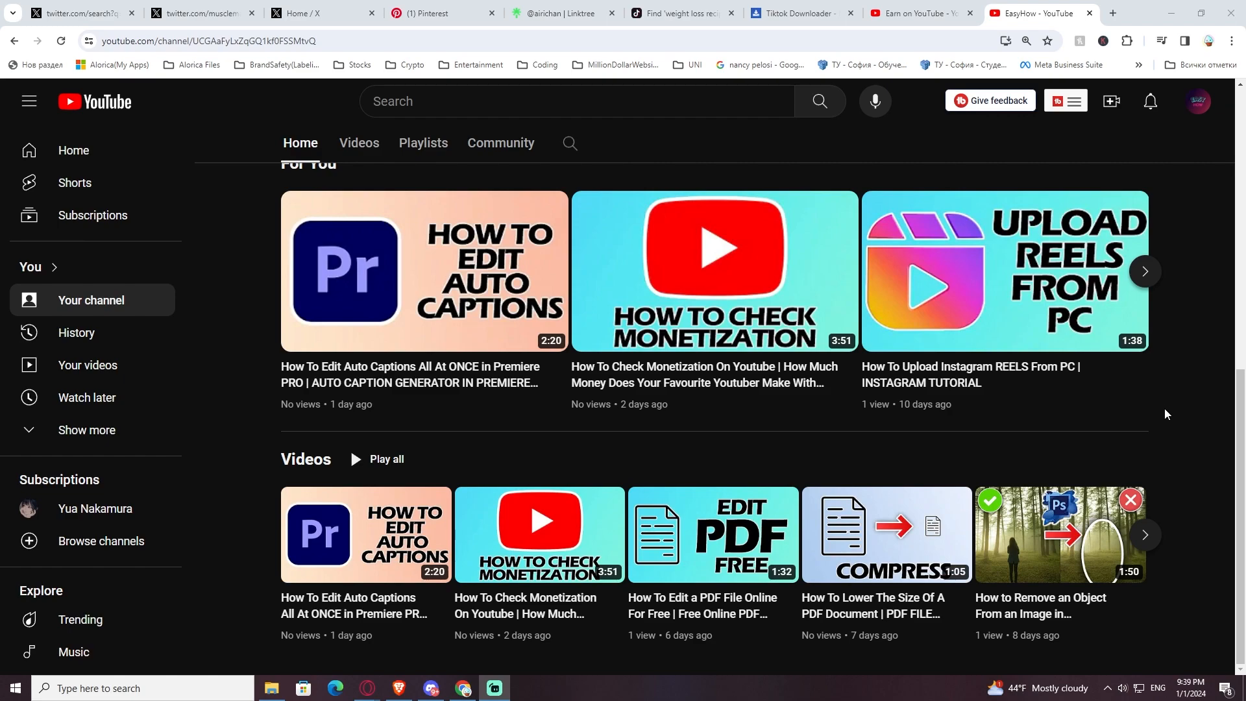
mouse_move(1149, 463)
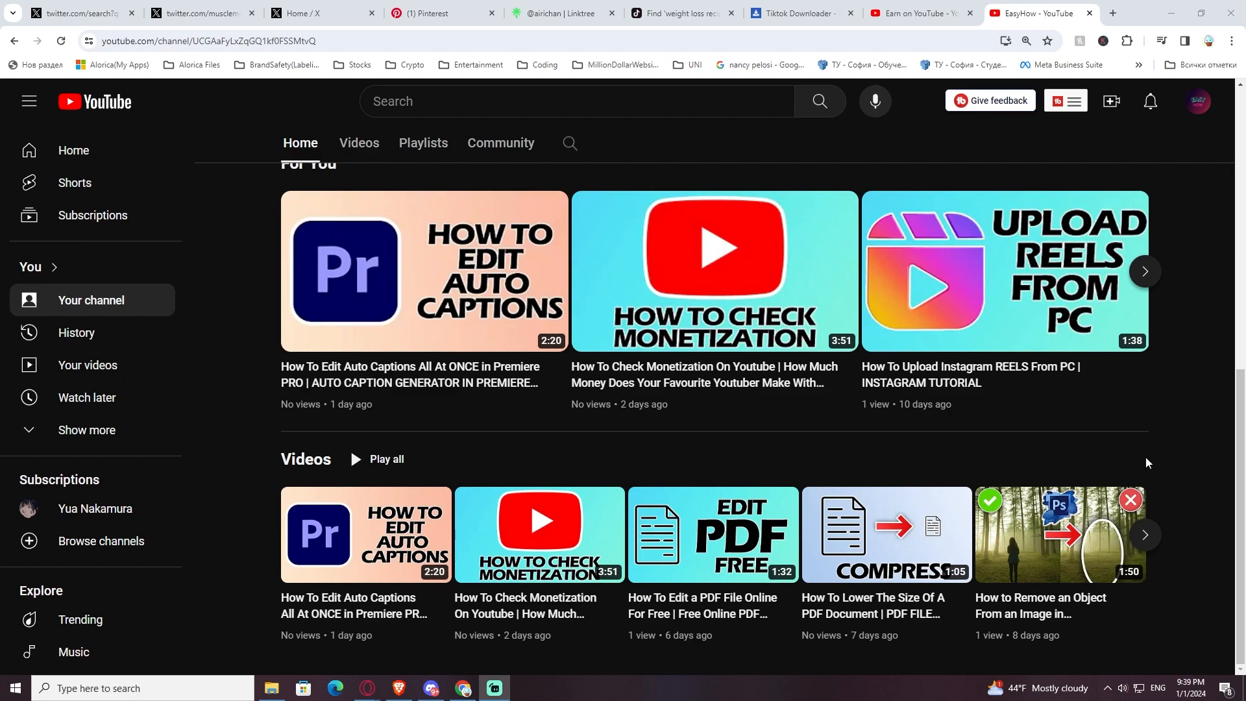
mouse_move(884, 547)
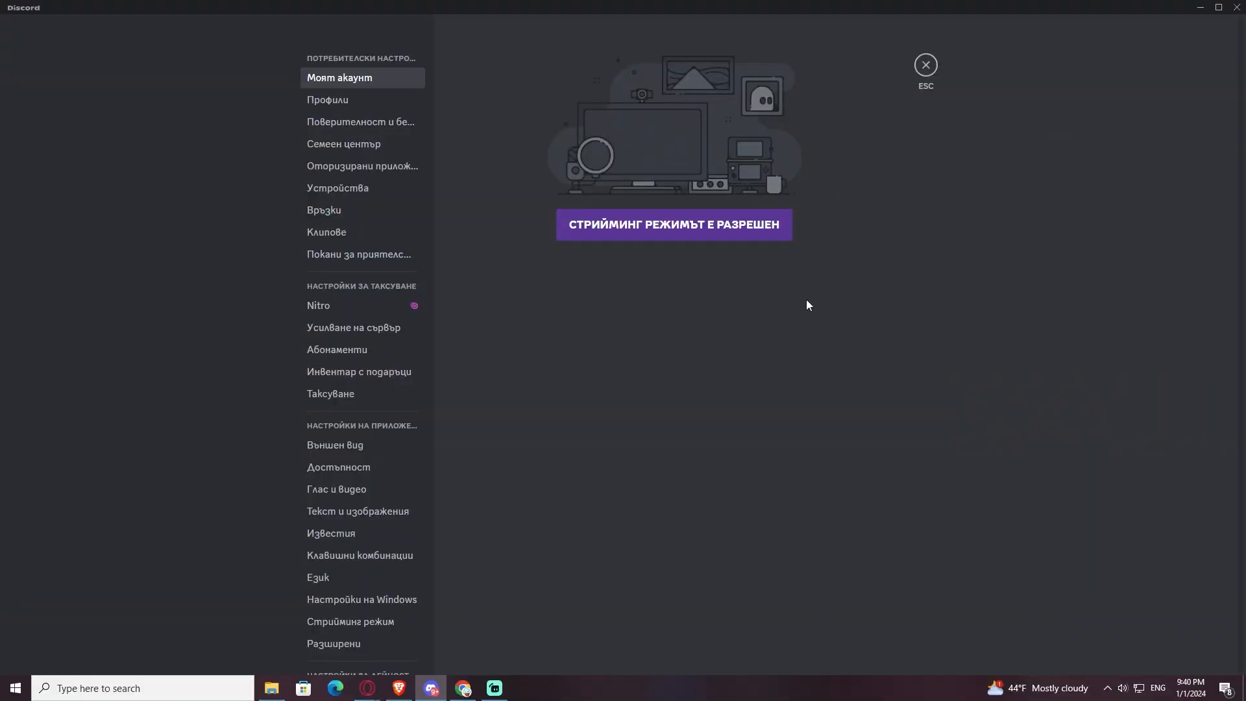
- Show the Voice & Video settings with Default input and WH-1000XM5 Stereo output
left_click(338, 490)
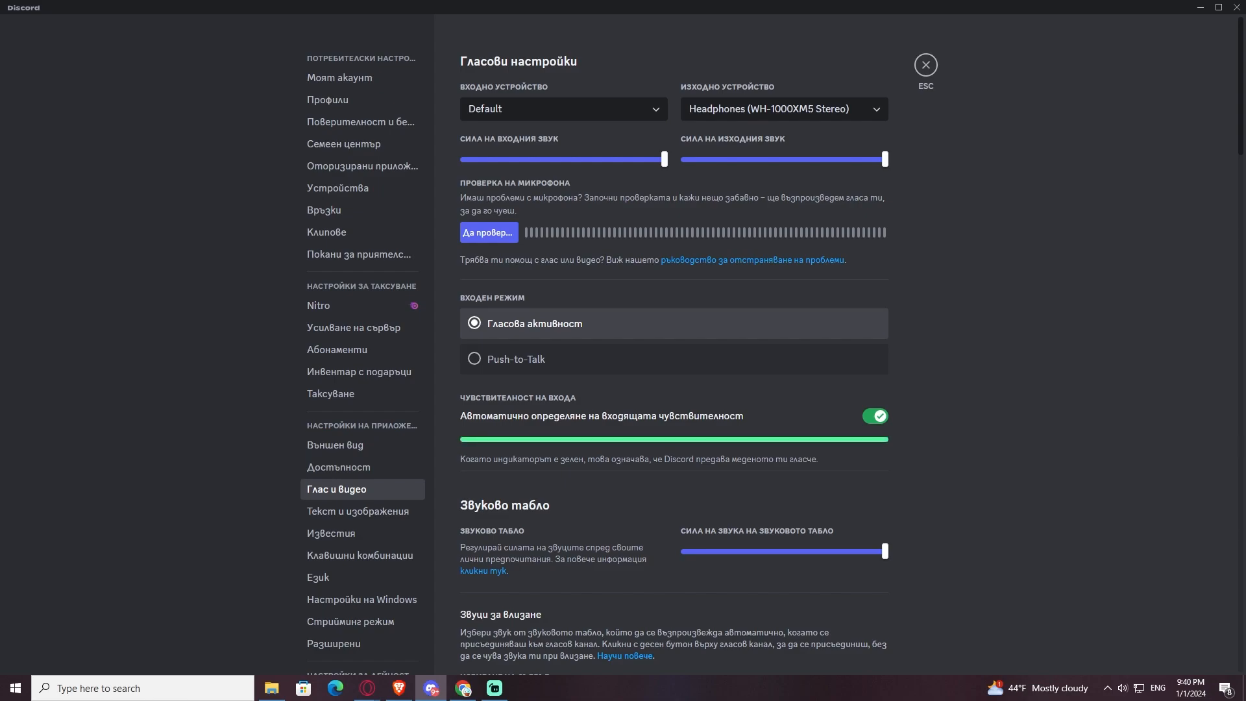
mouse_move(556, 203)
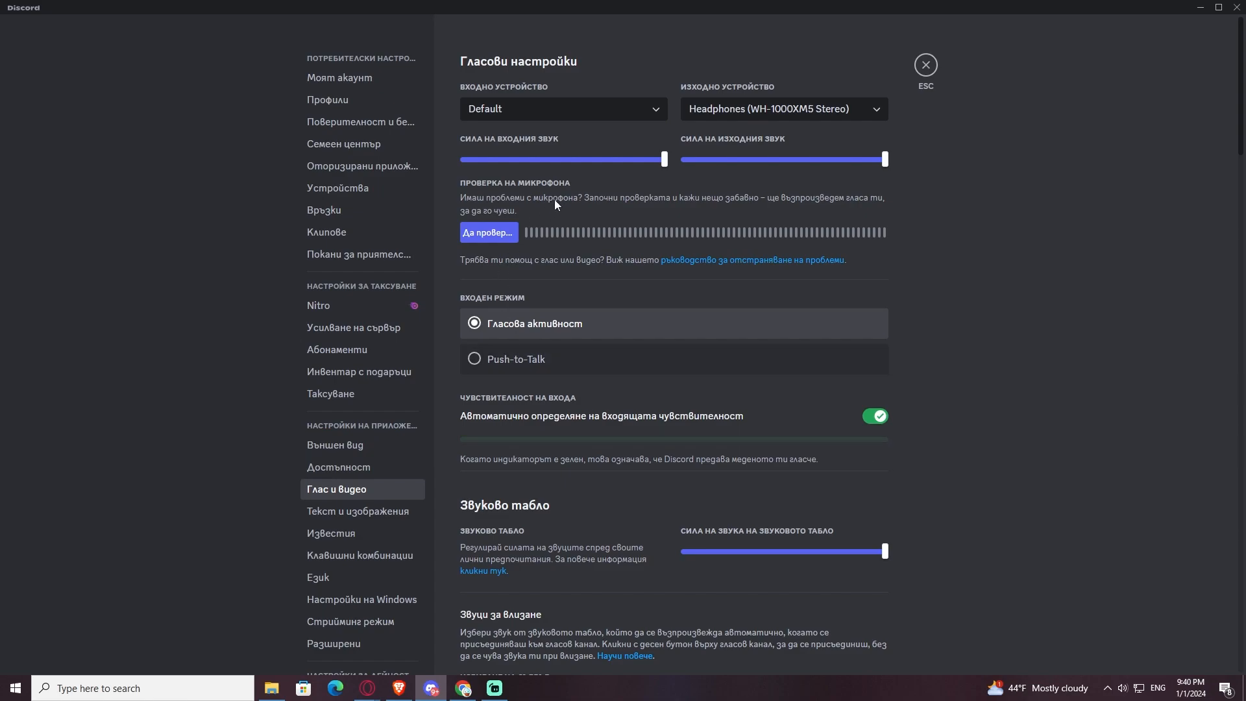
mouse_move(260, 231)
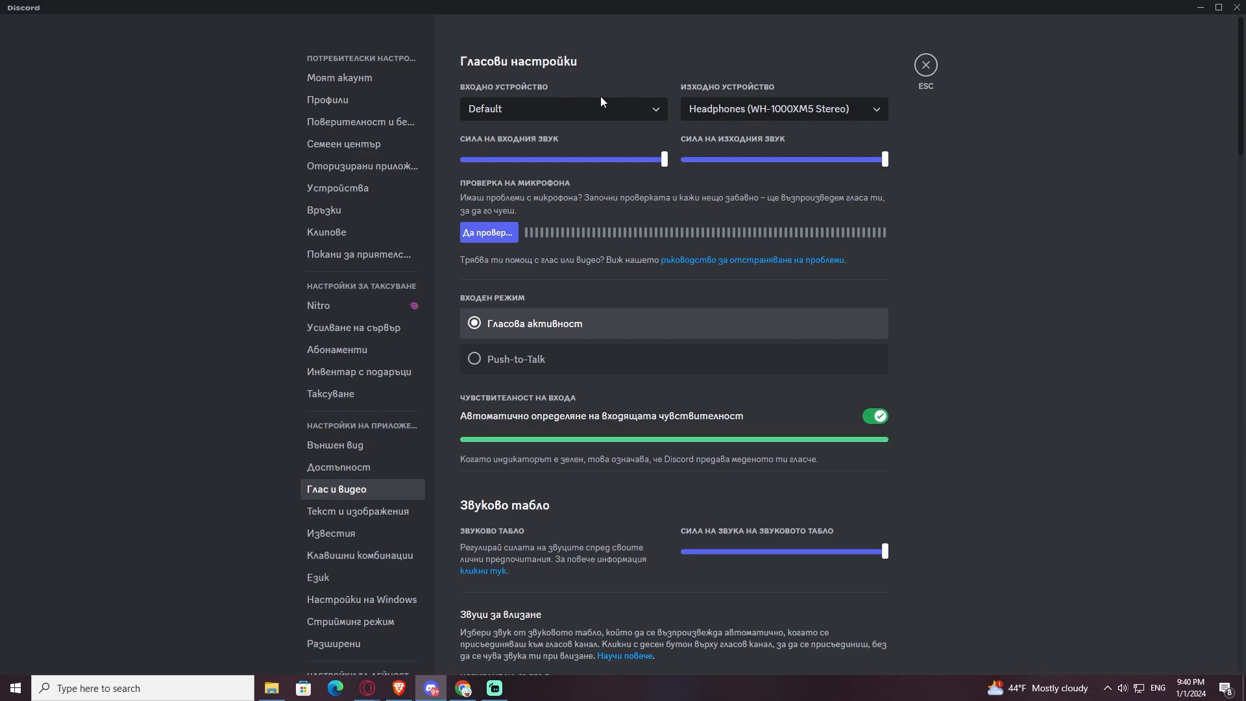
left_click(563, 109)
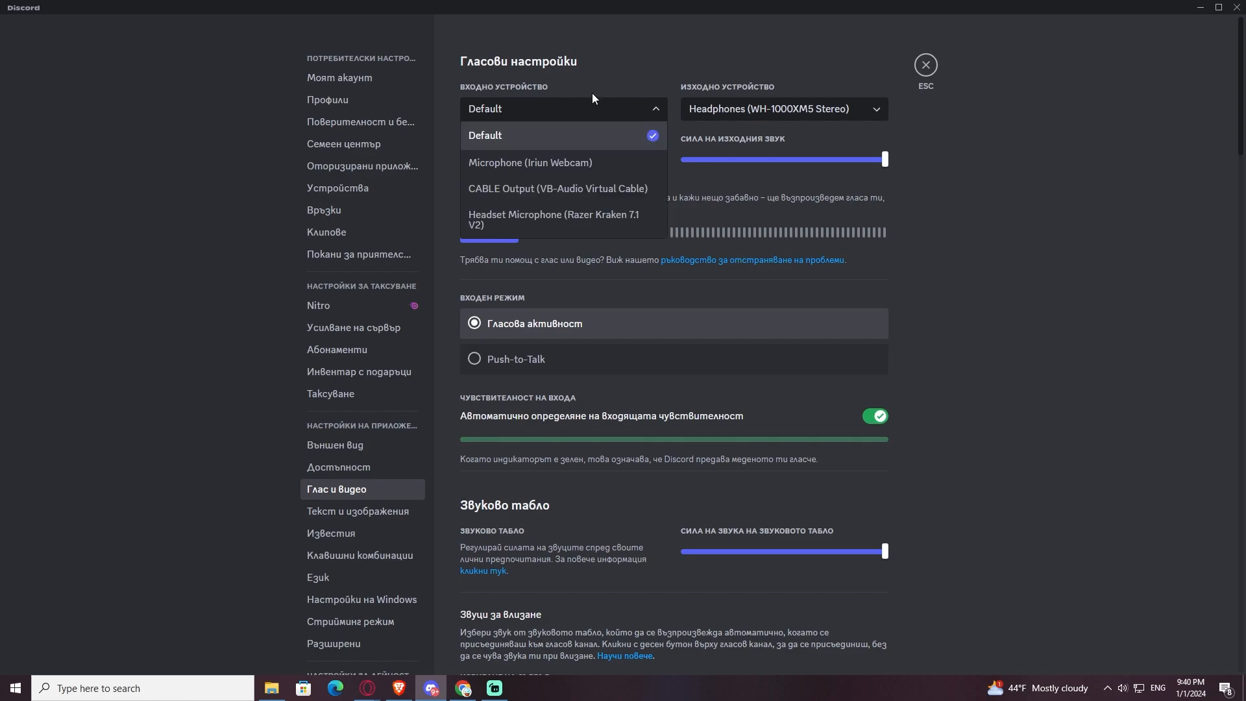
mouse_move(441, 131)
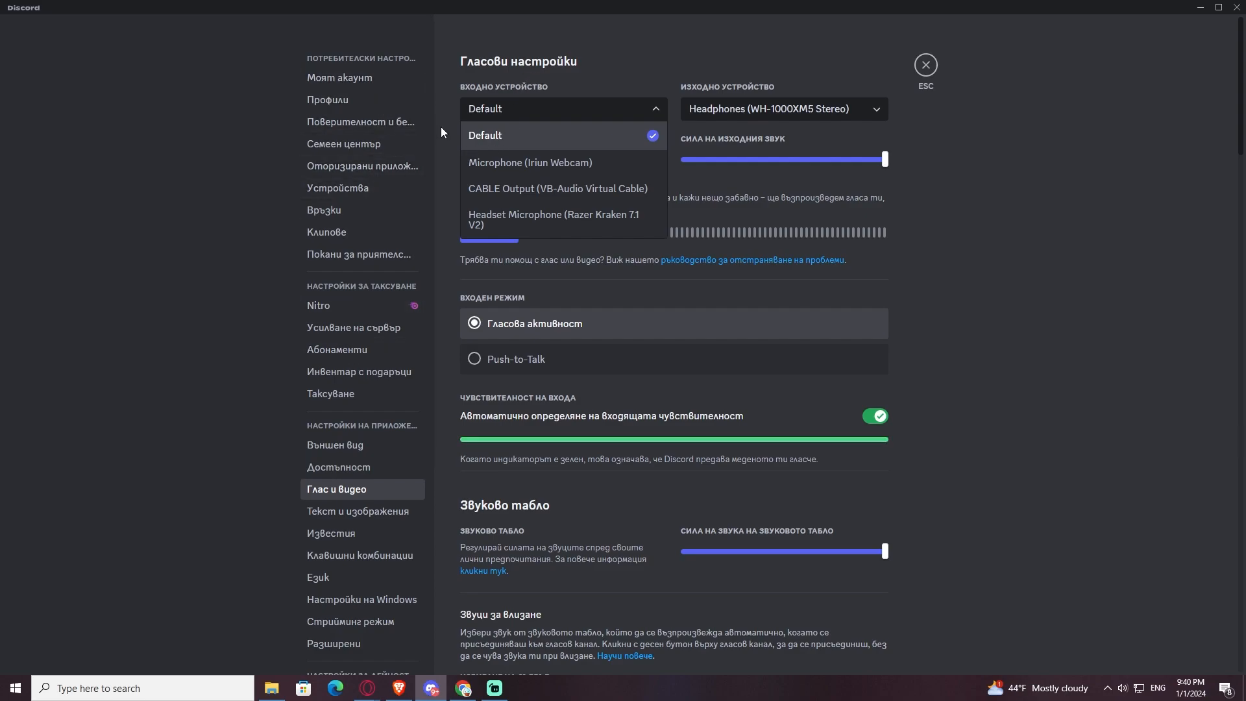
mouse_move(328, 175)
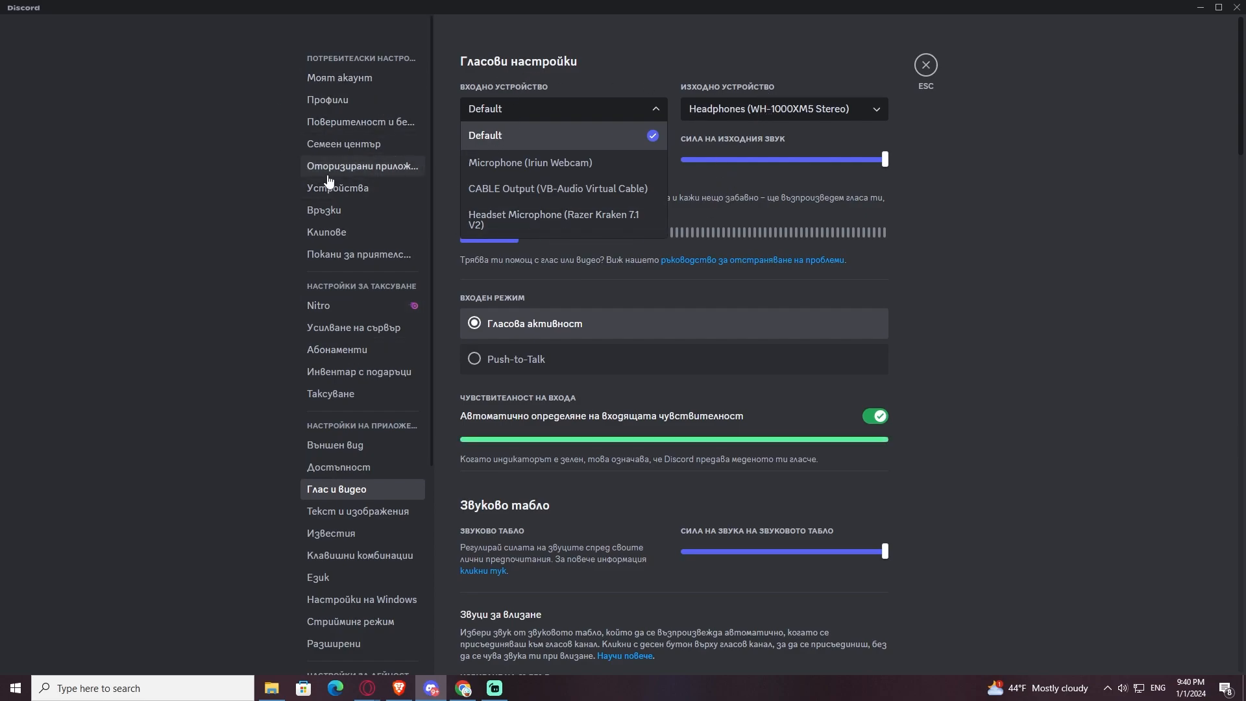
mouse_move(592, 151)
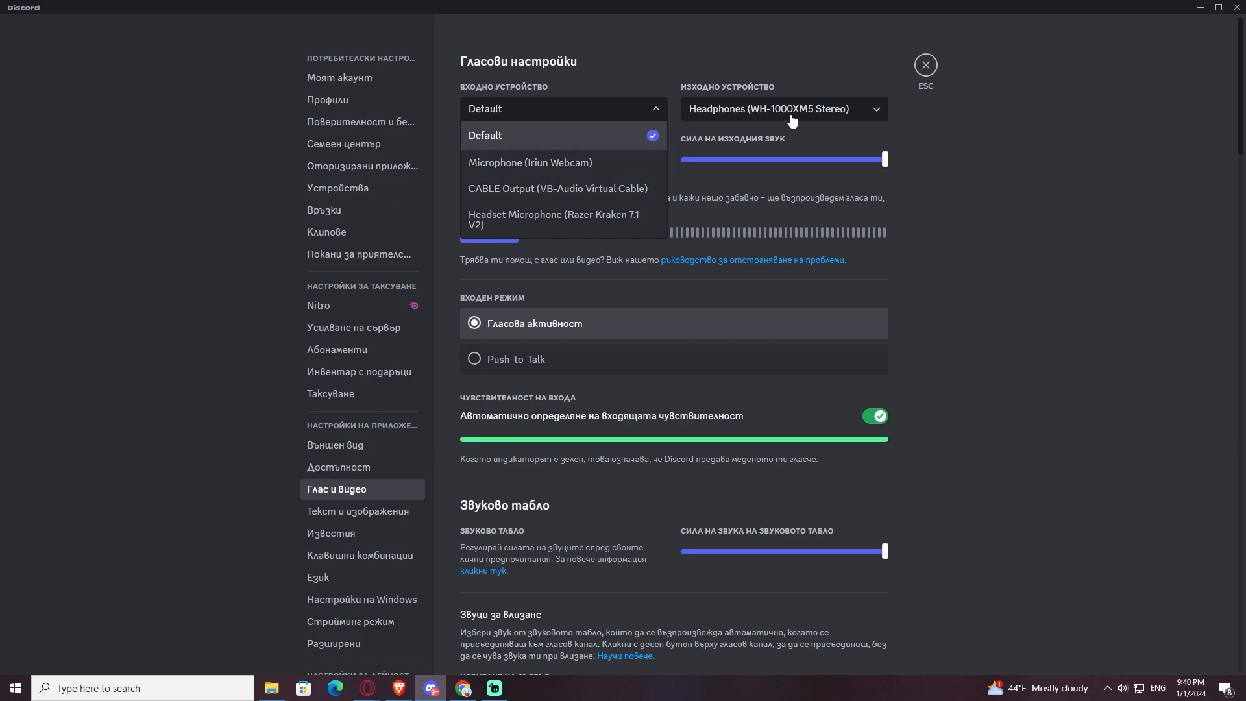
mouse_move(785, 118)
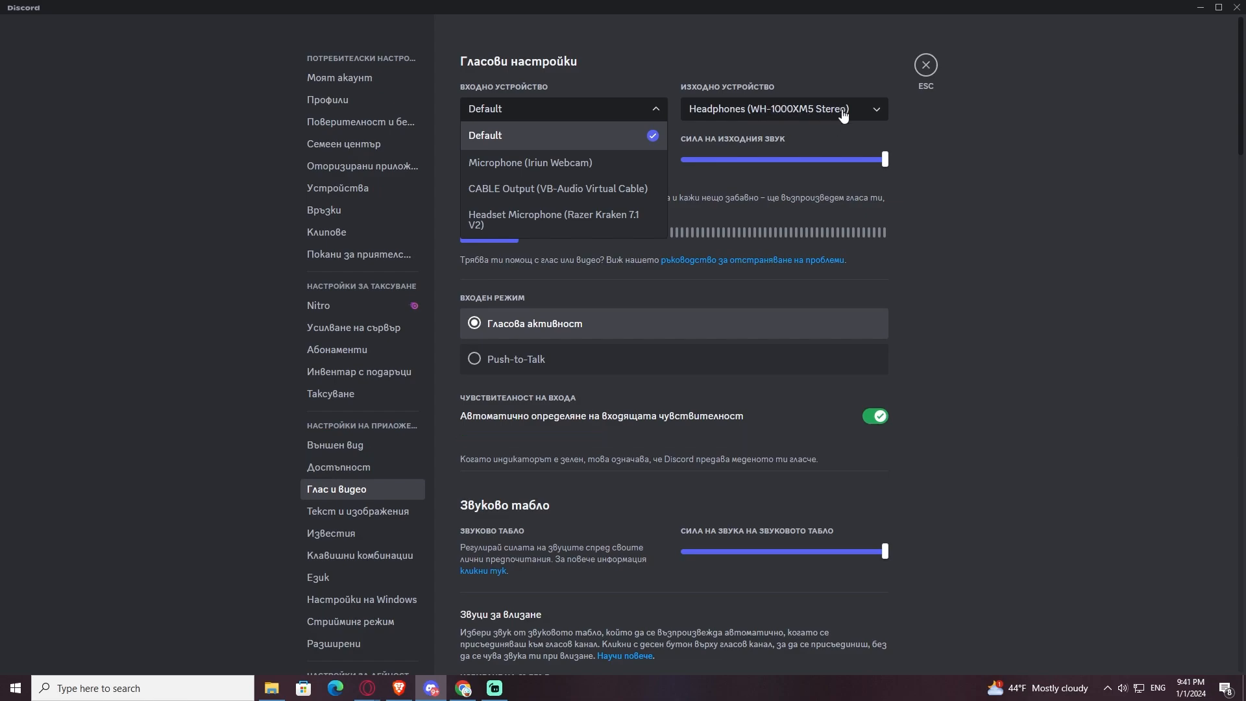
mouse_move(472, 104)
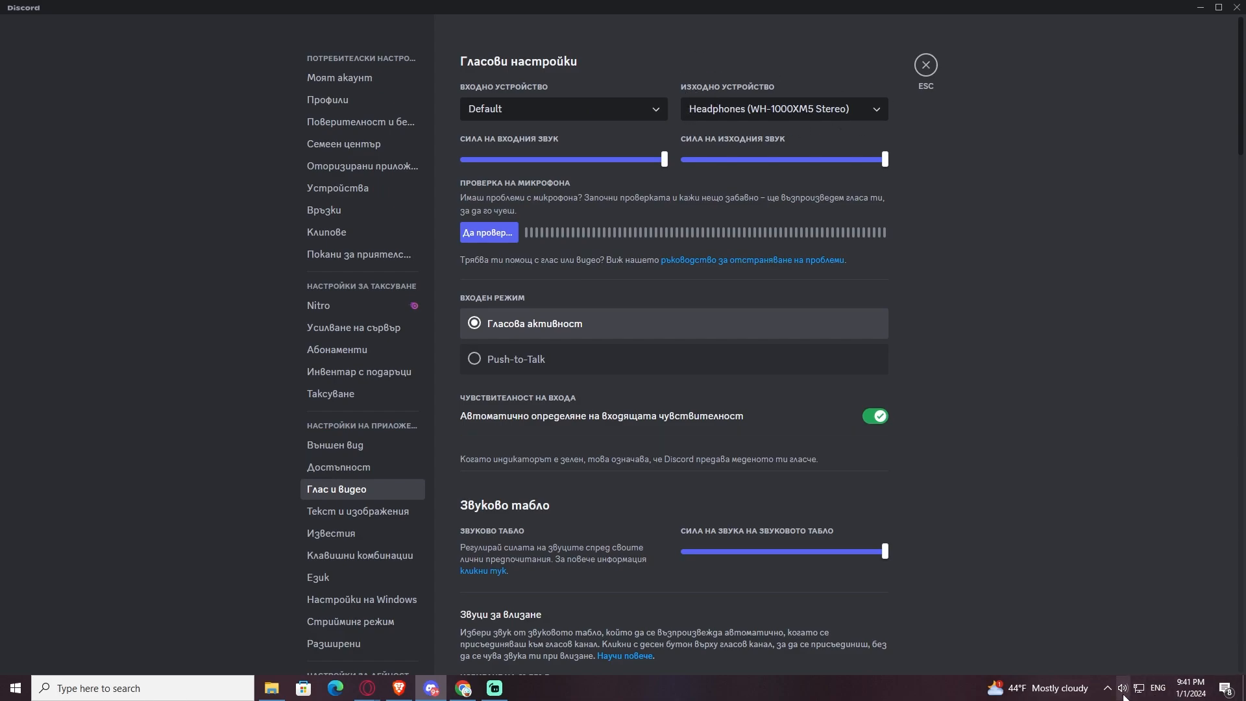
- Close the input device list keeping Default and return to the YouTube channel page
left_click(1121, 688)
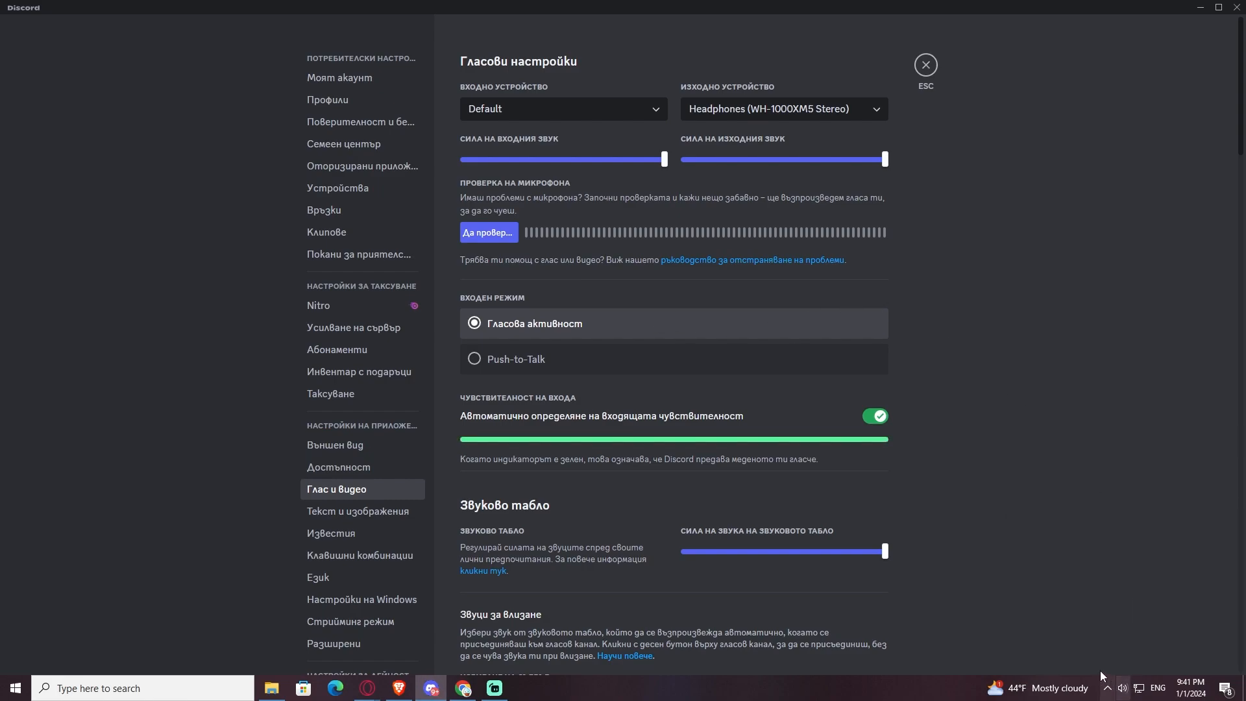
mouse_move(864, 237)
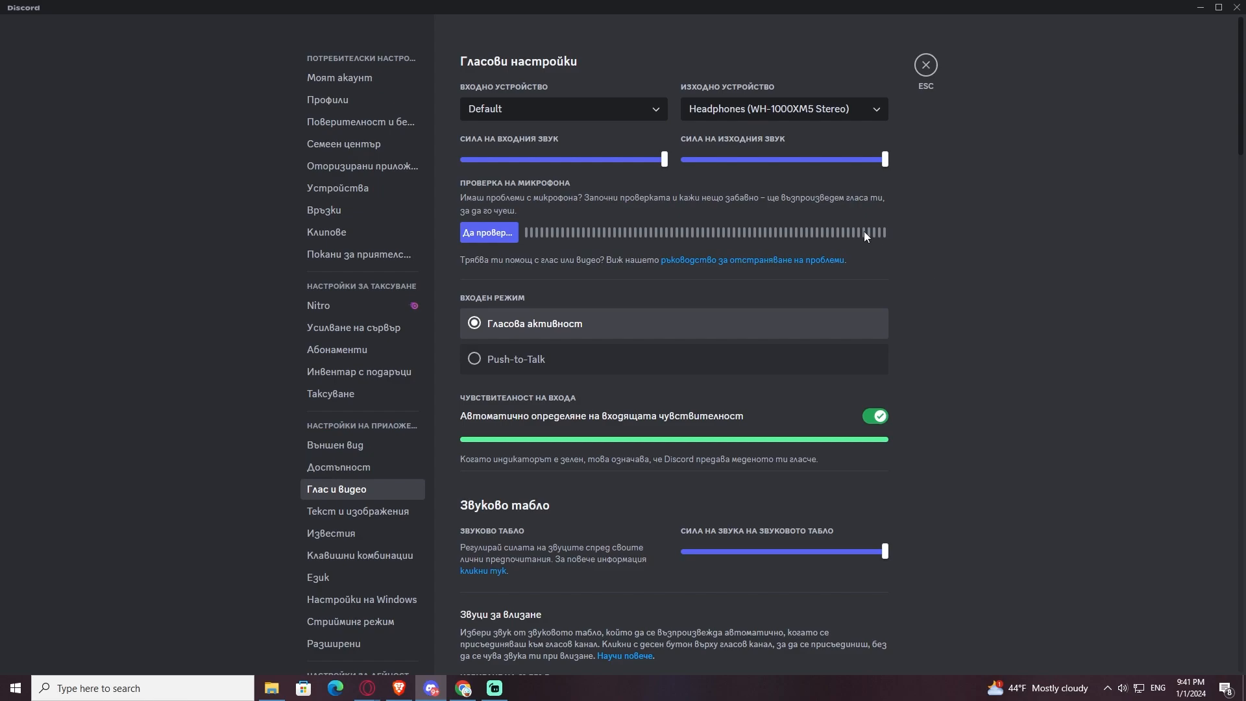
mouse_move(852, 224)
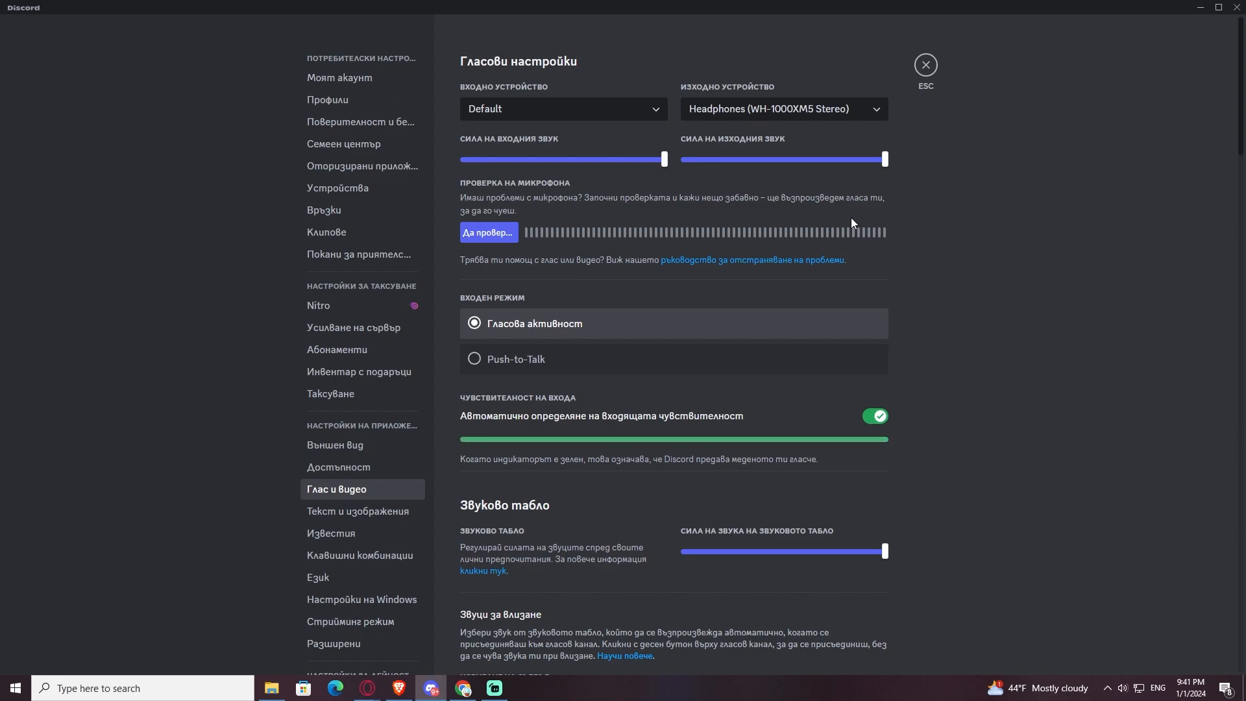
mouse_move(571, 309)
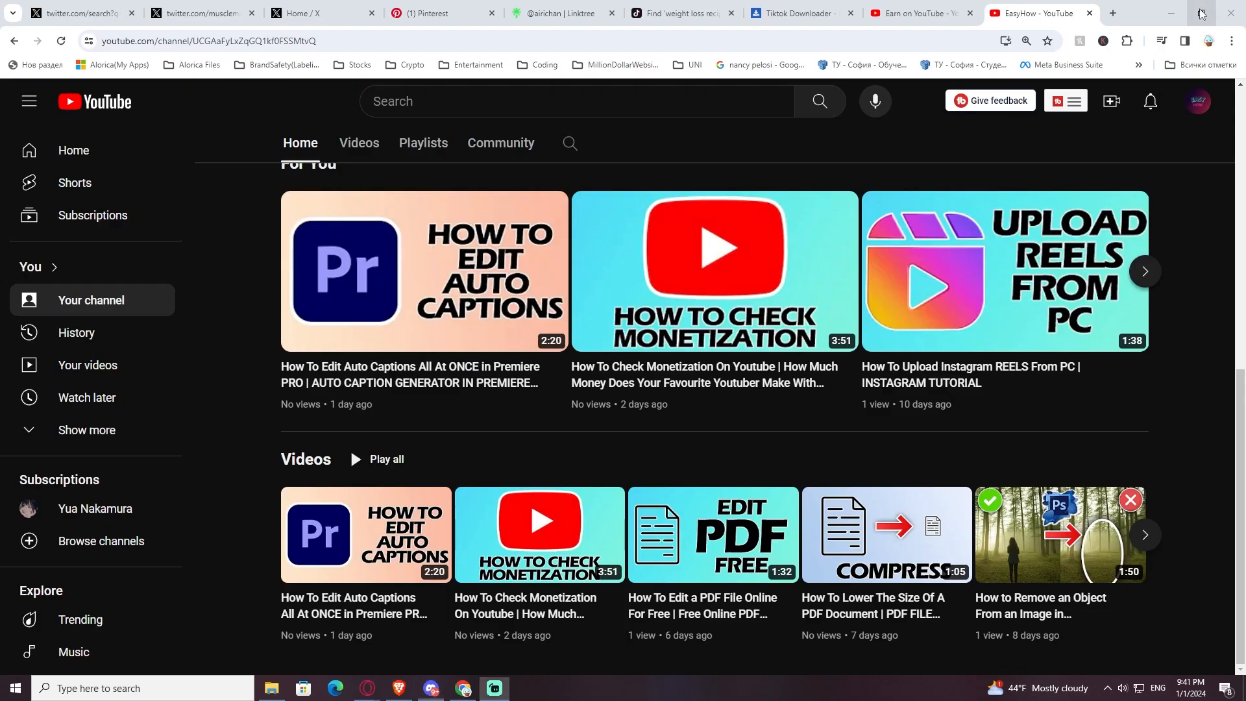
scroll("up", 3)
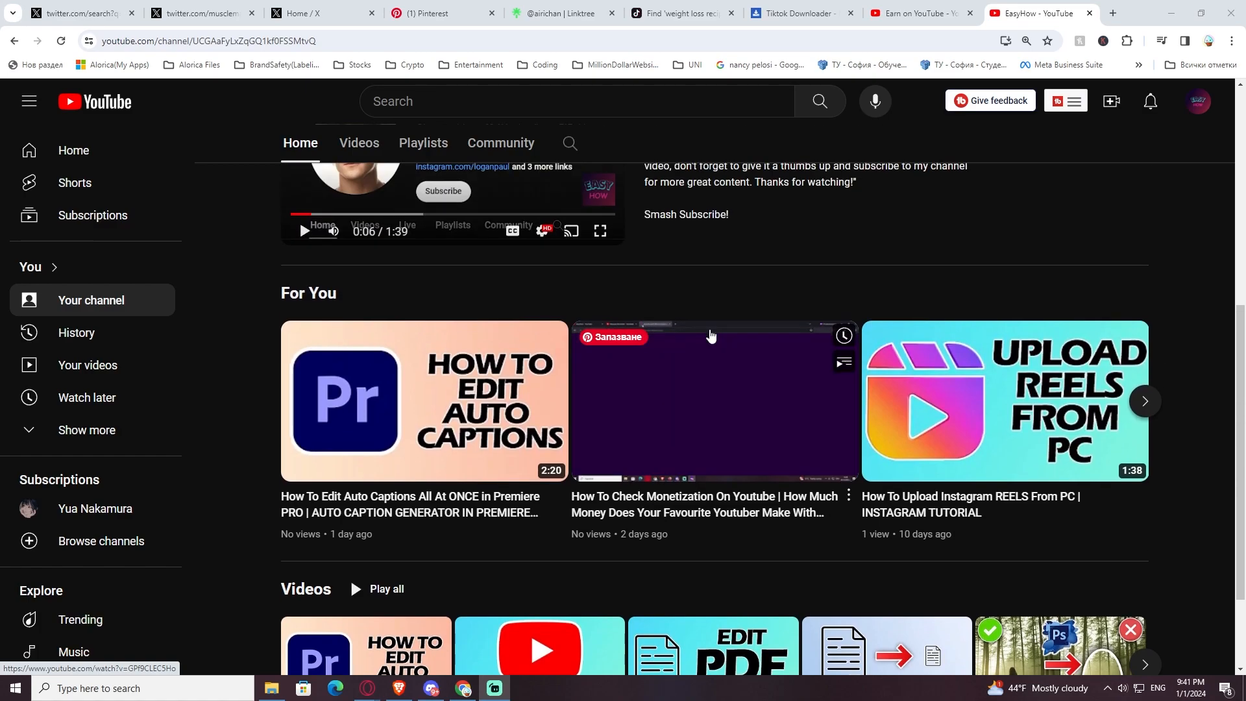